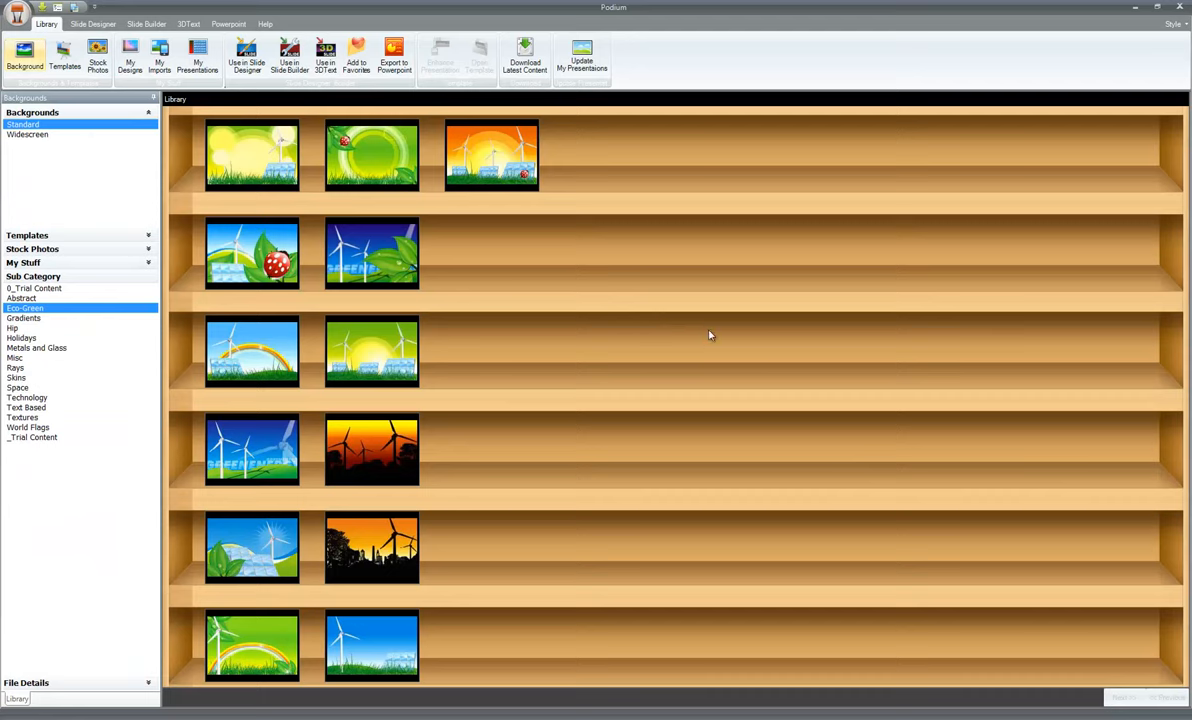
Show the soft blurred abstract textures sub-category of widescreen backgrounds
click(524, 56)
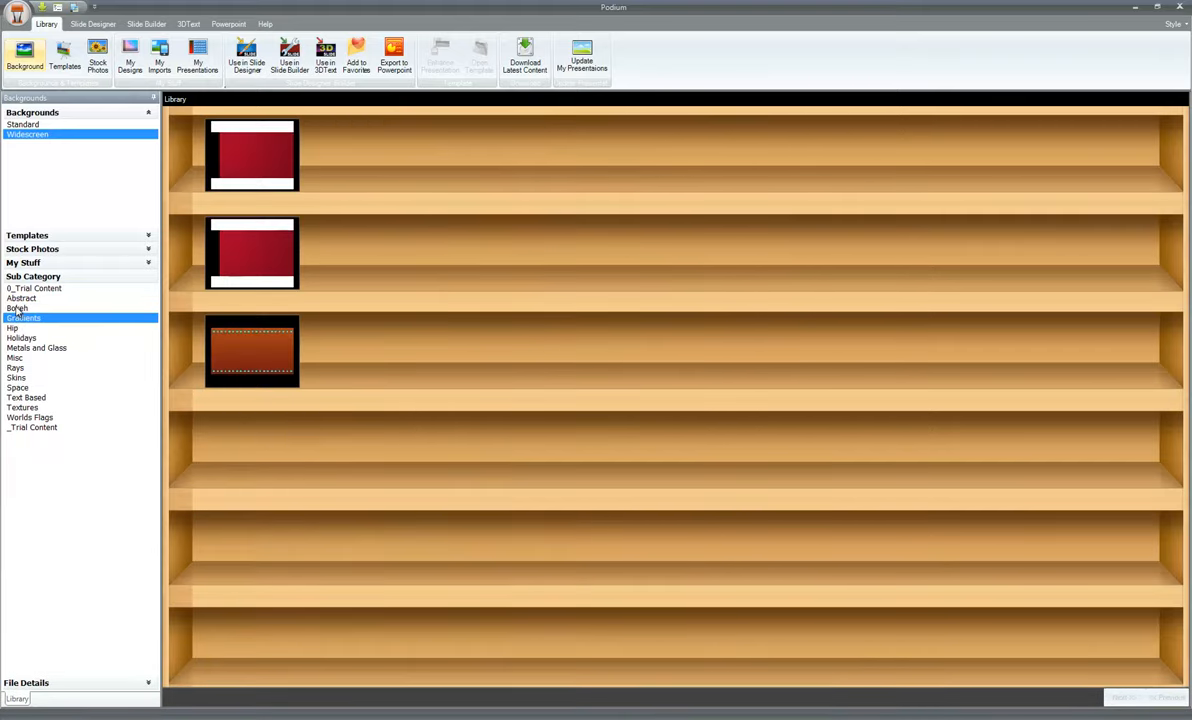
click(16, 308)
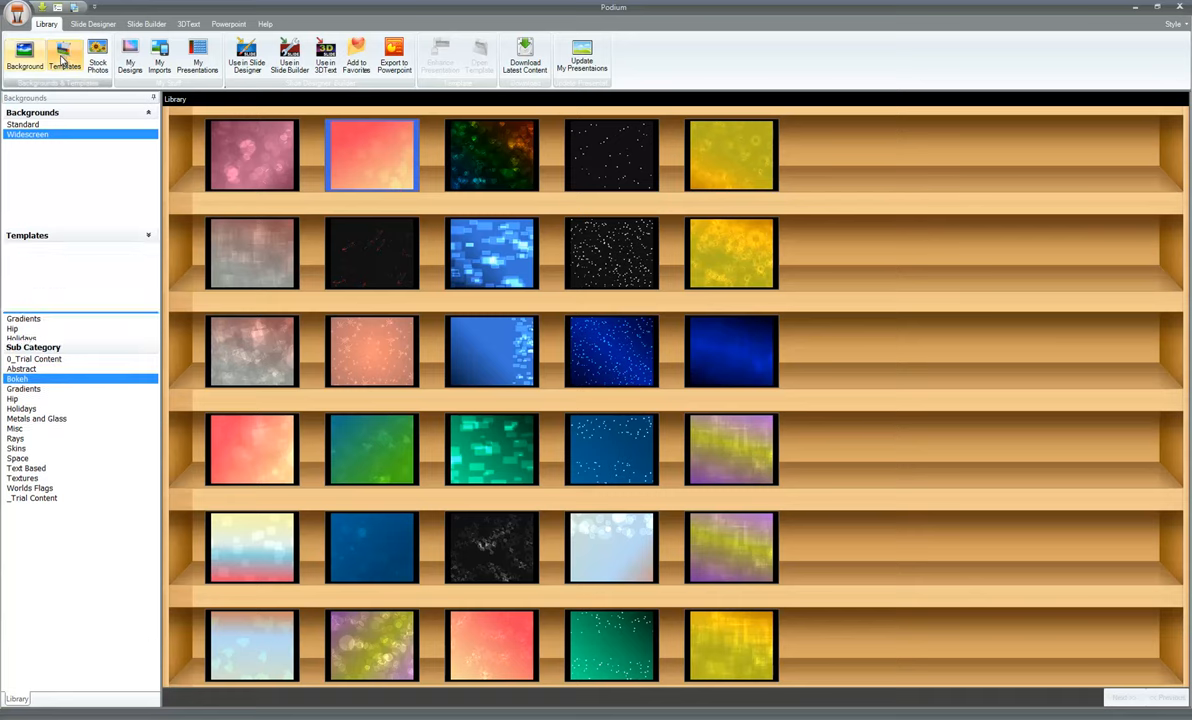
Browse the Templates collection through the 2012 and 2013 shelves
click(64, 58)
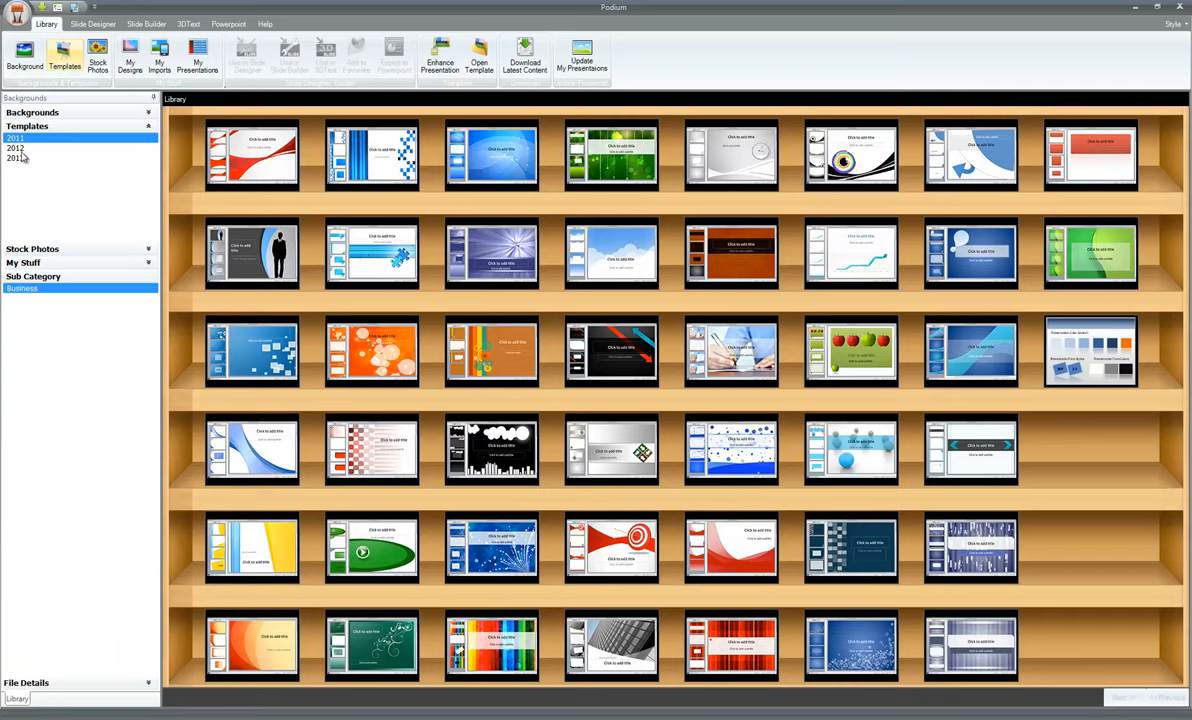
click(16, 148)
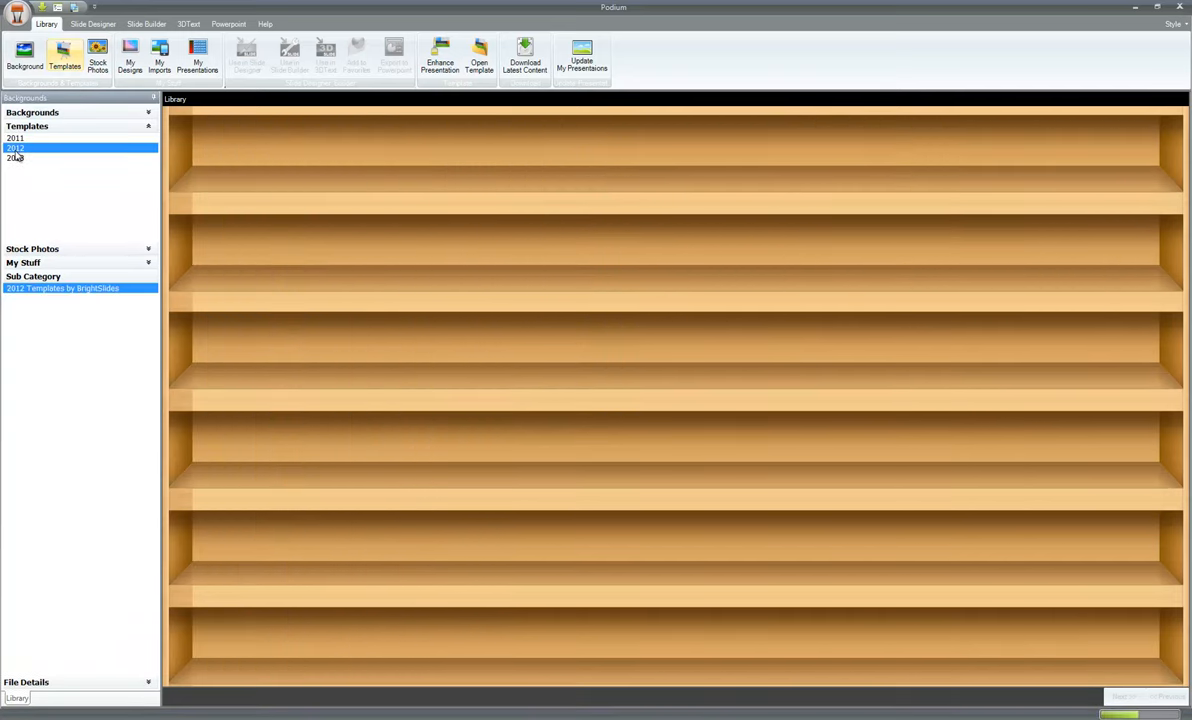
click(16, 158)
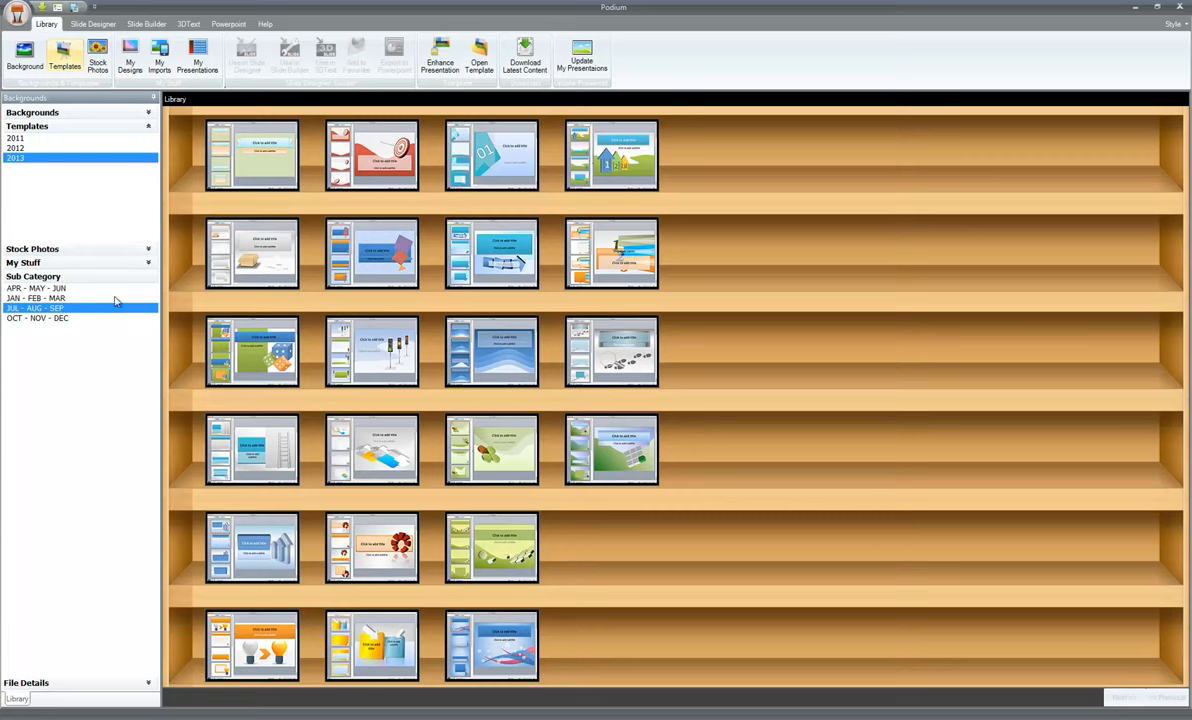
mouse_move(484, 406)
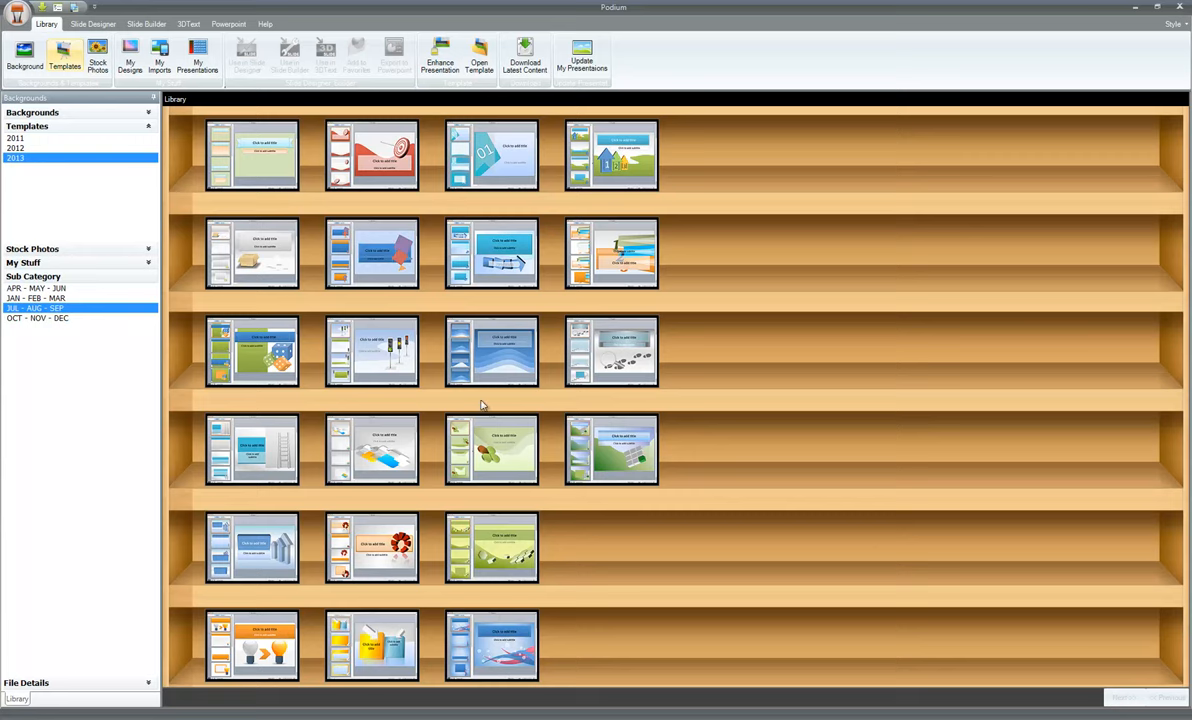
mouse_move(136, 404)
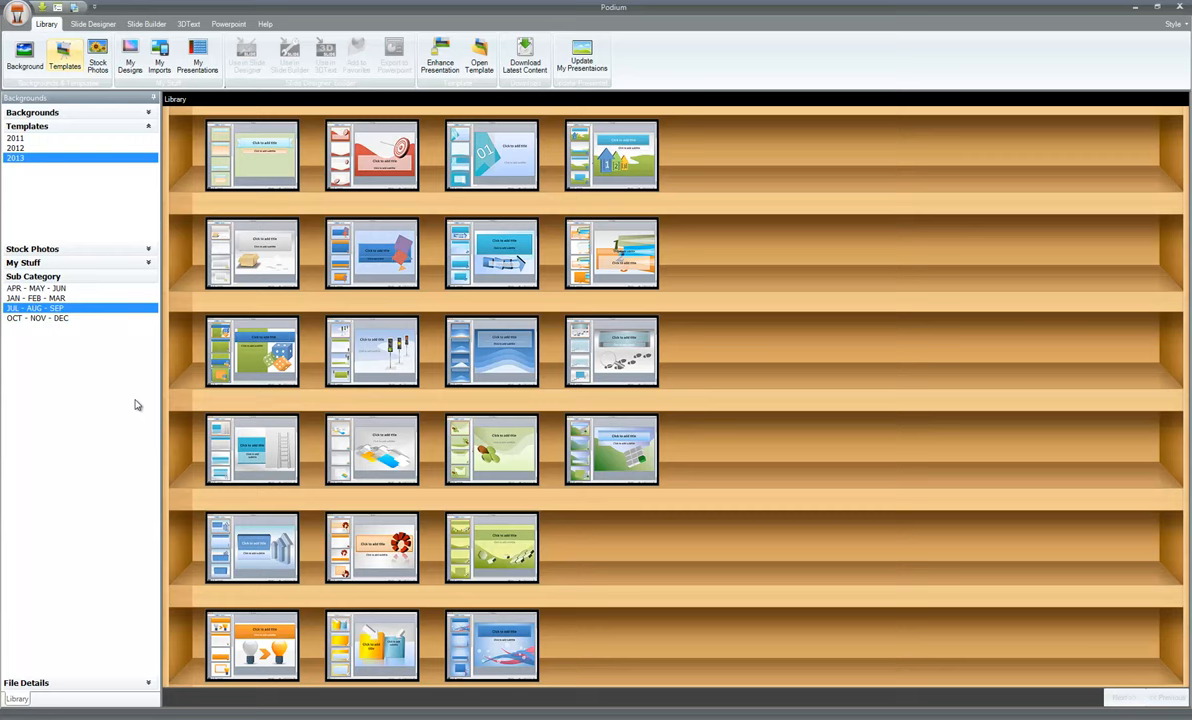
mouse_move(44, 250)
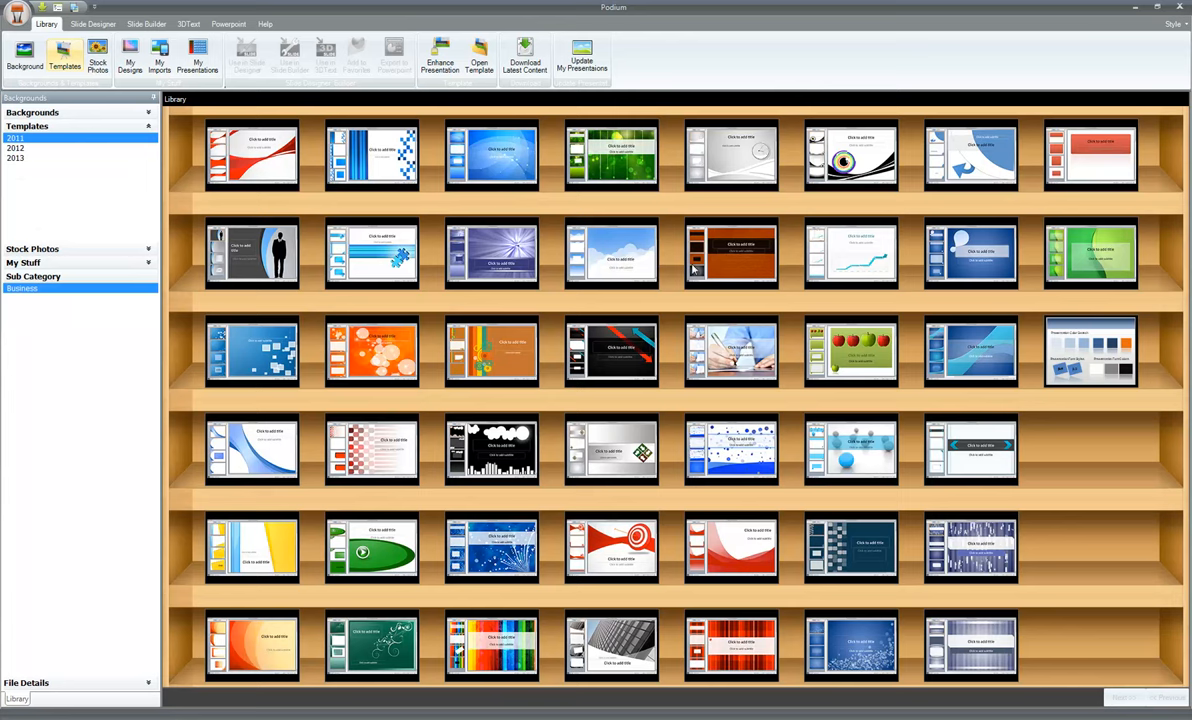
mouse_move(596, 344)
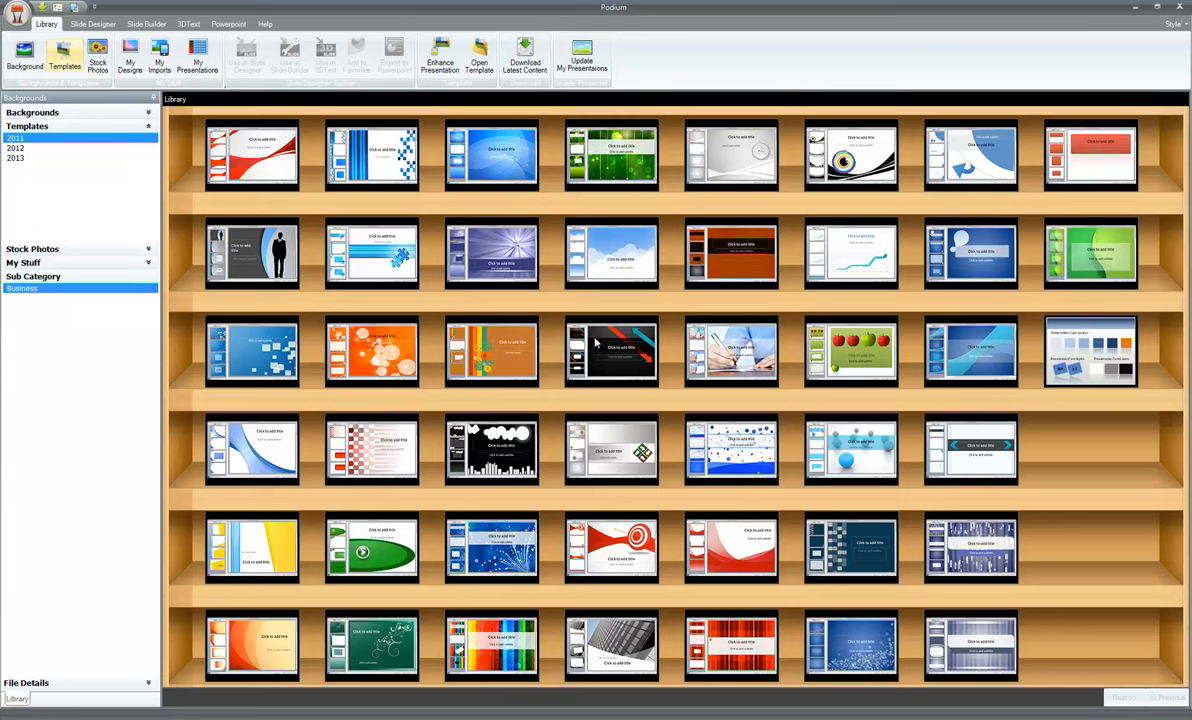
mouse_move(784, 296)
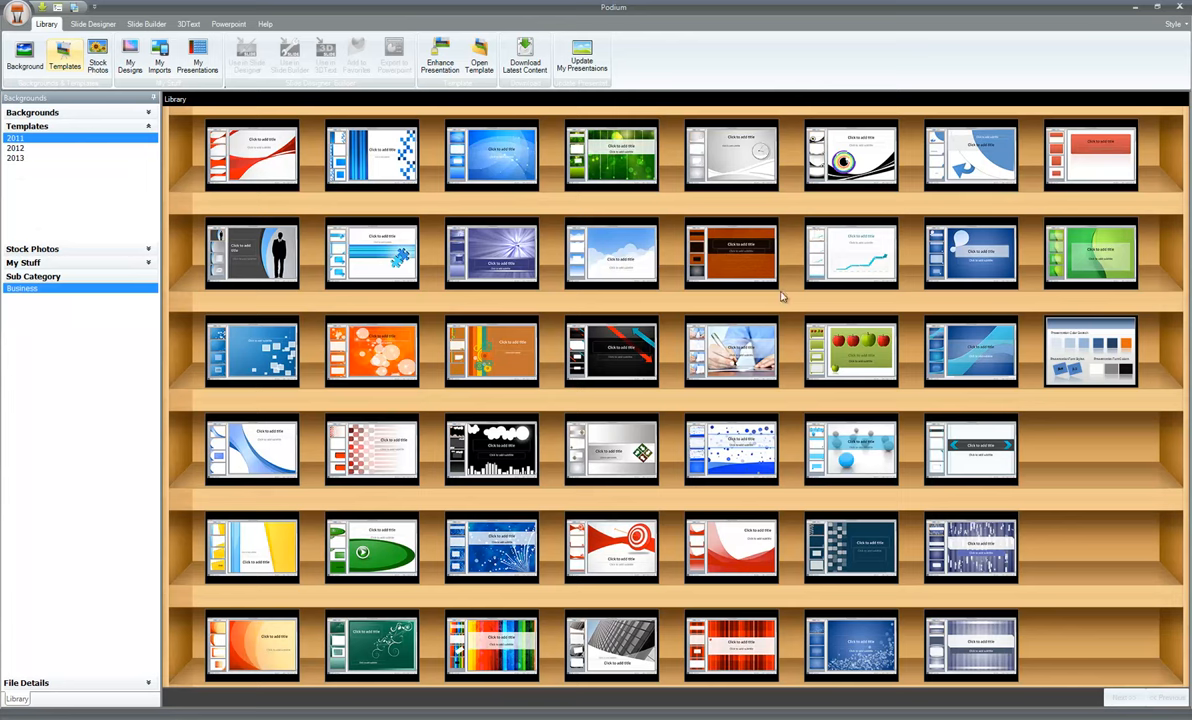
Choose a business template and agree to download it
click(612, 254)
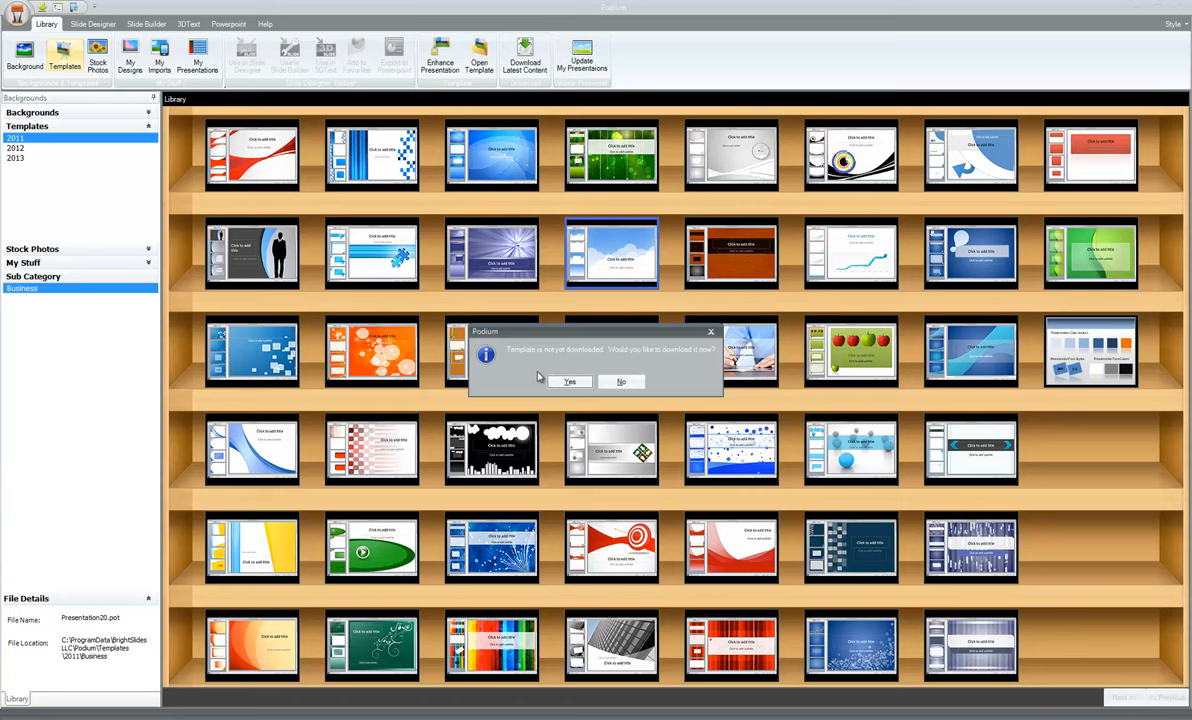
click(570, 380)
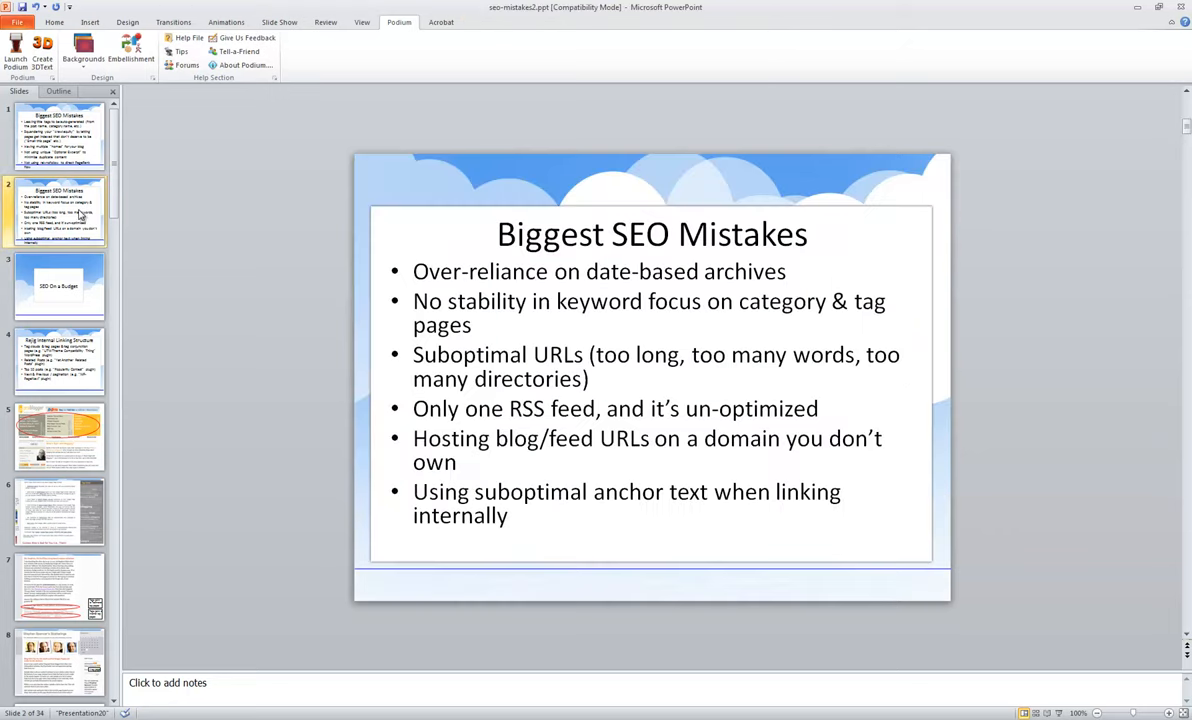
Return to Podium from the open SEO Mistakes presentation via Launch Podium
click(14, 50)
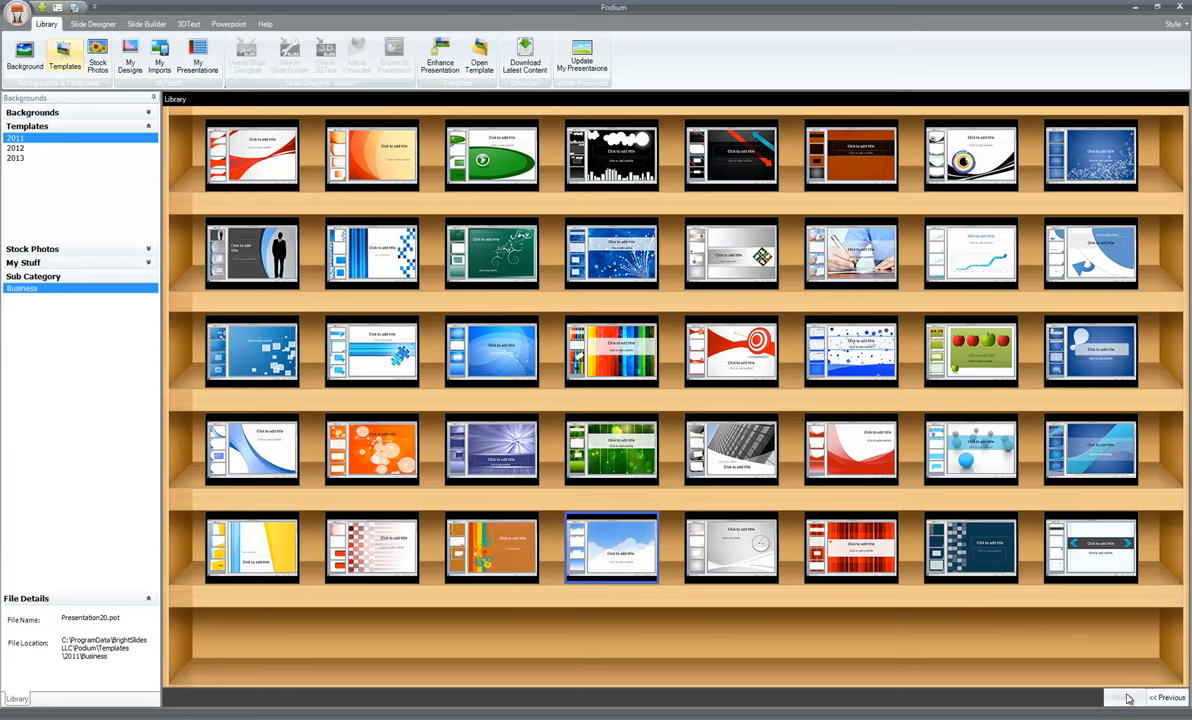
Go back to the previous page of business templates with << Previous
click(92, 24)
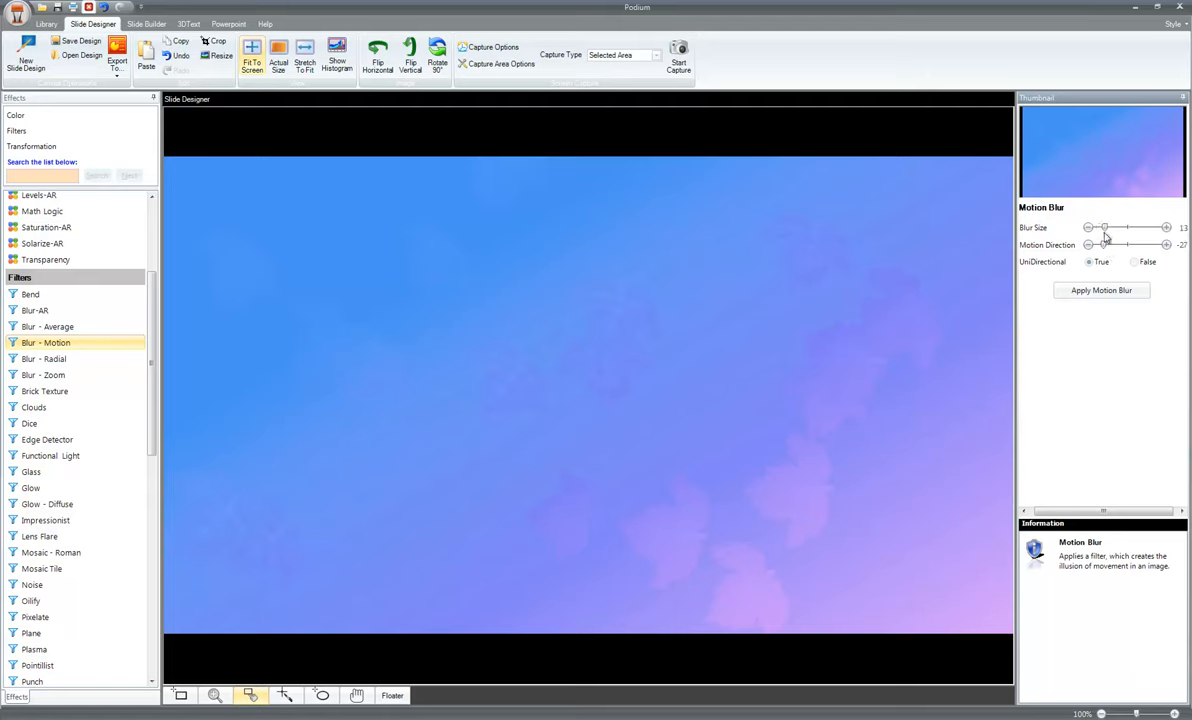
Adjust the Blur Size strength of the motion blur on the blue-pink background
click(38, 374)
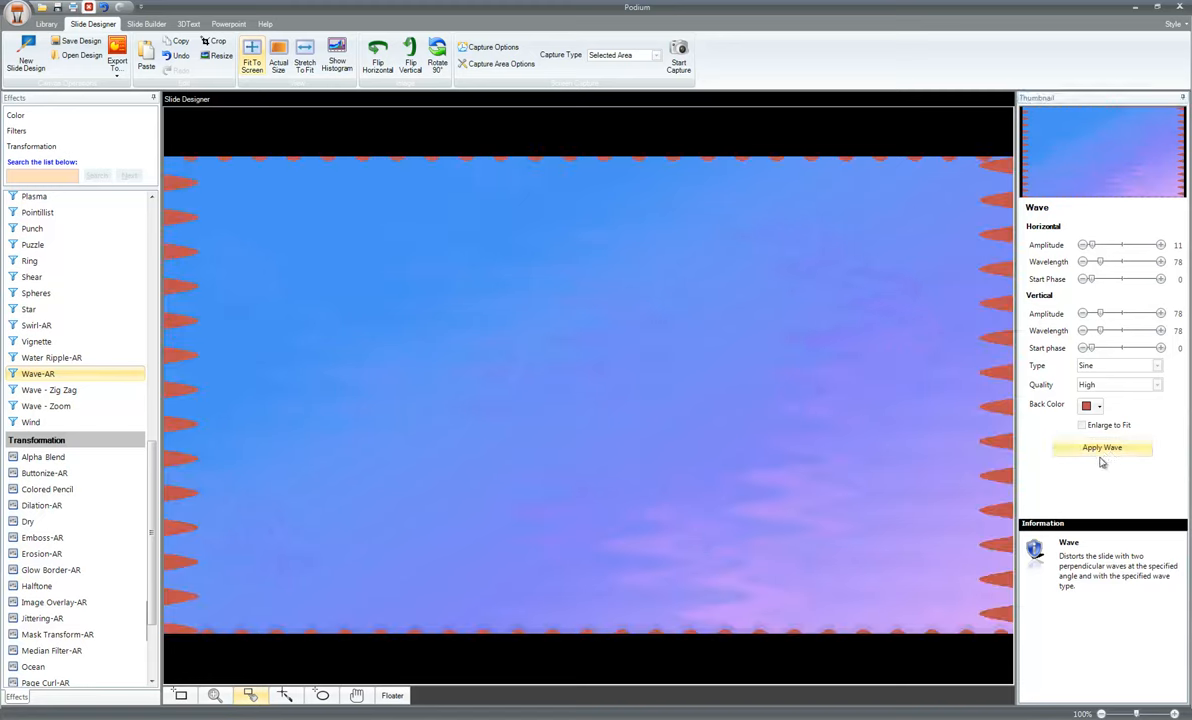
Apply the wave distortion with red back color to the blue-pink background
click(116, 58)
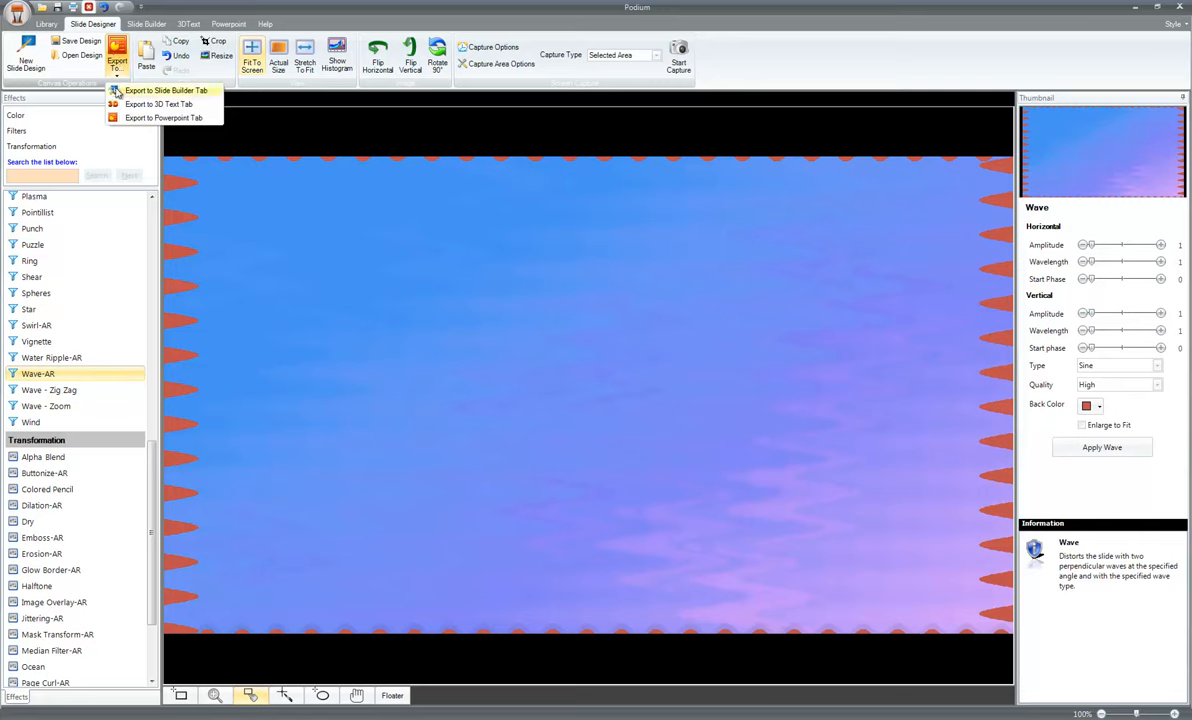
mouse_move(184, 128)
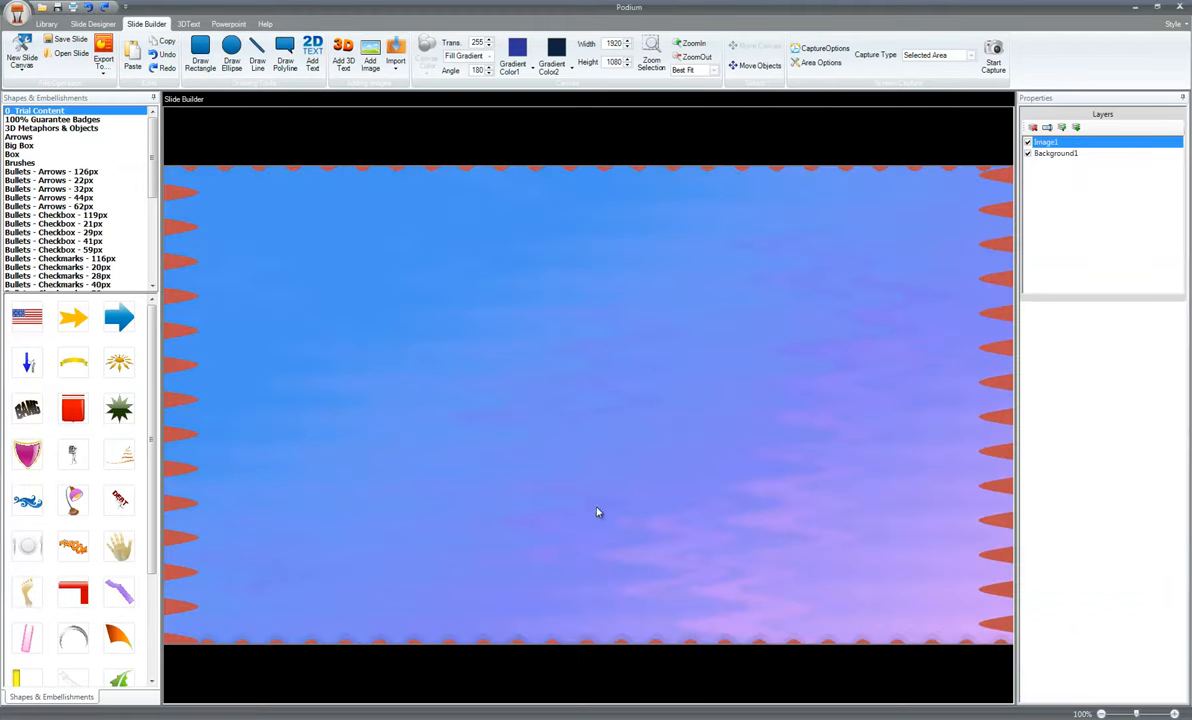
Show the PowerPoint export options for the wave background design
click(228, 24)
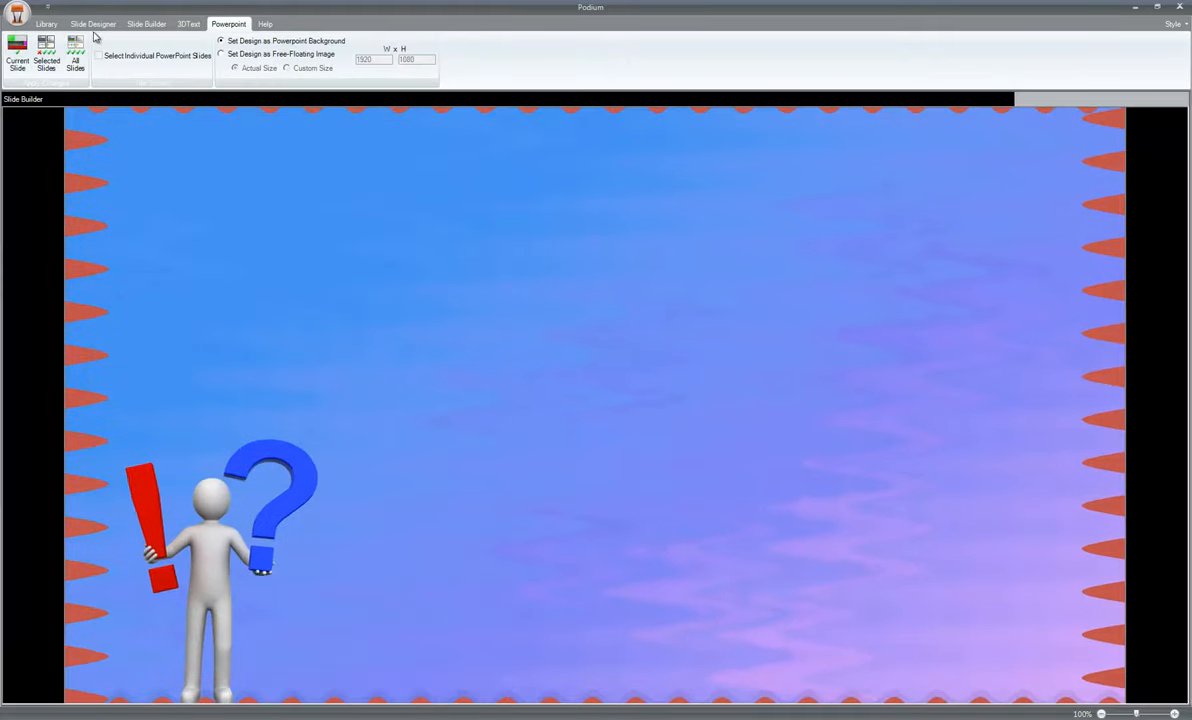
Choose Current Slide with 'Set Design as Powerpoint Background' for the wave design
click(46, 24)
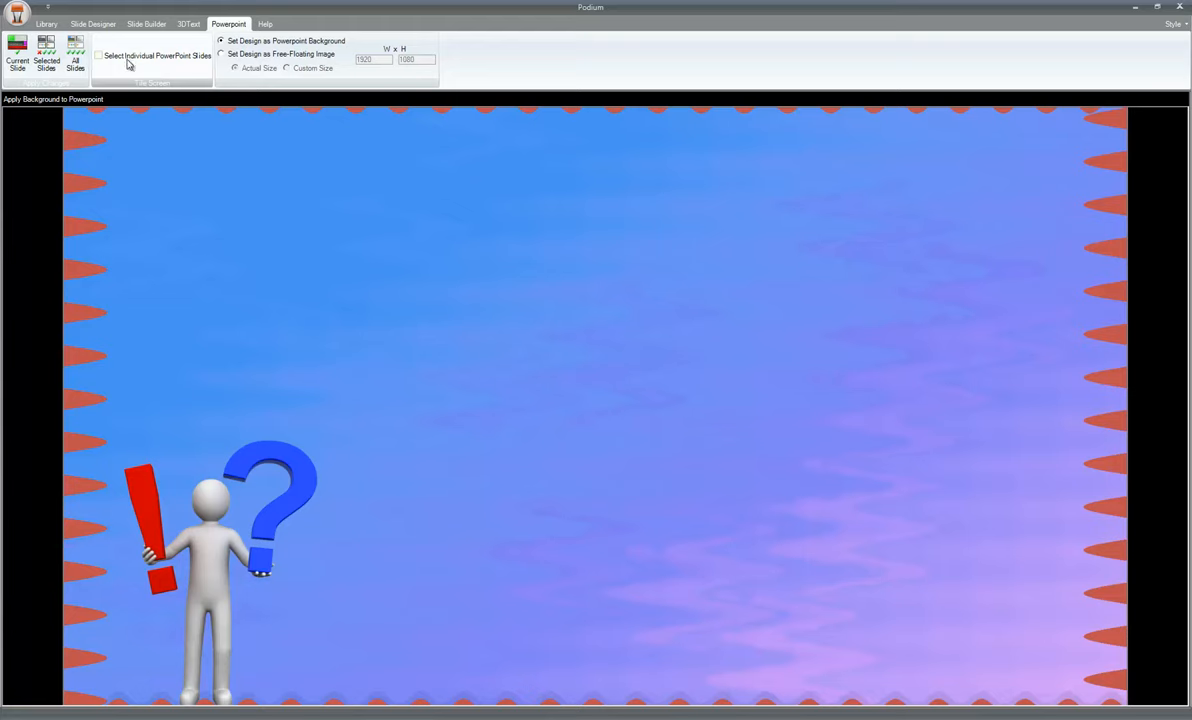
click(100, 56)
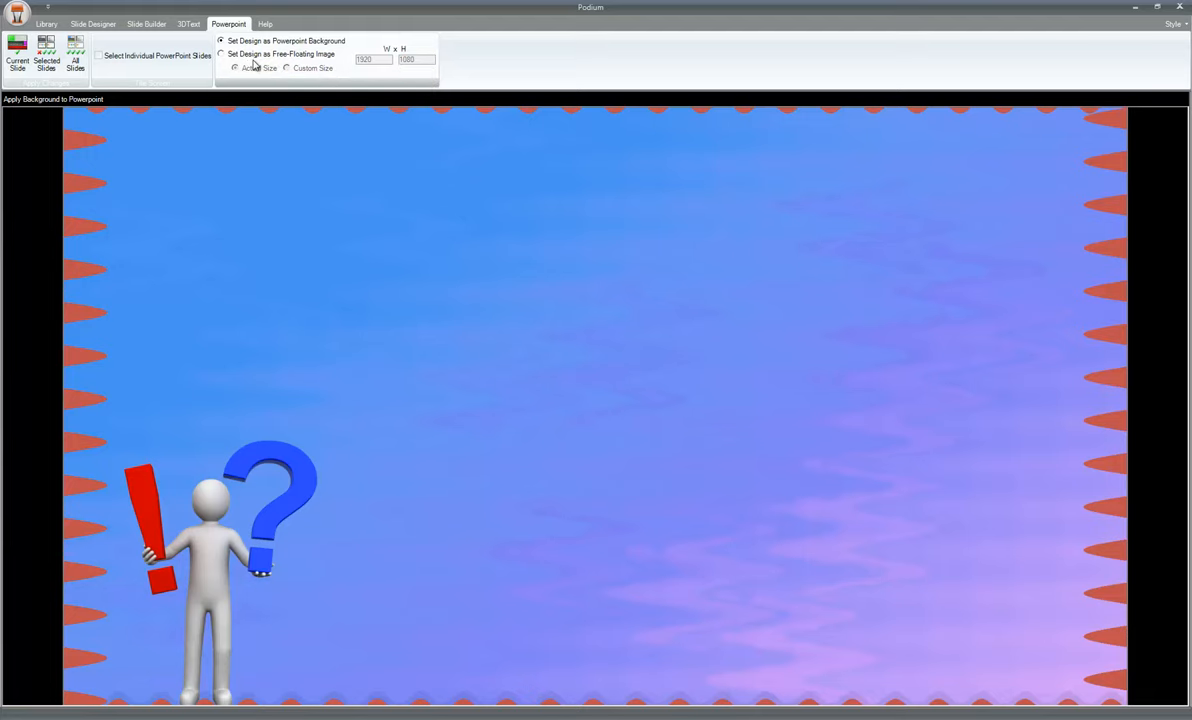
mouse_move(232, 62)
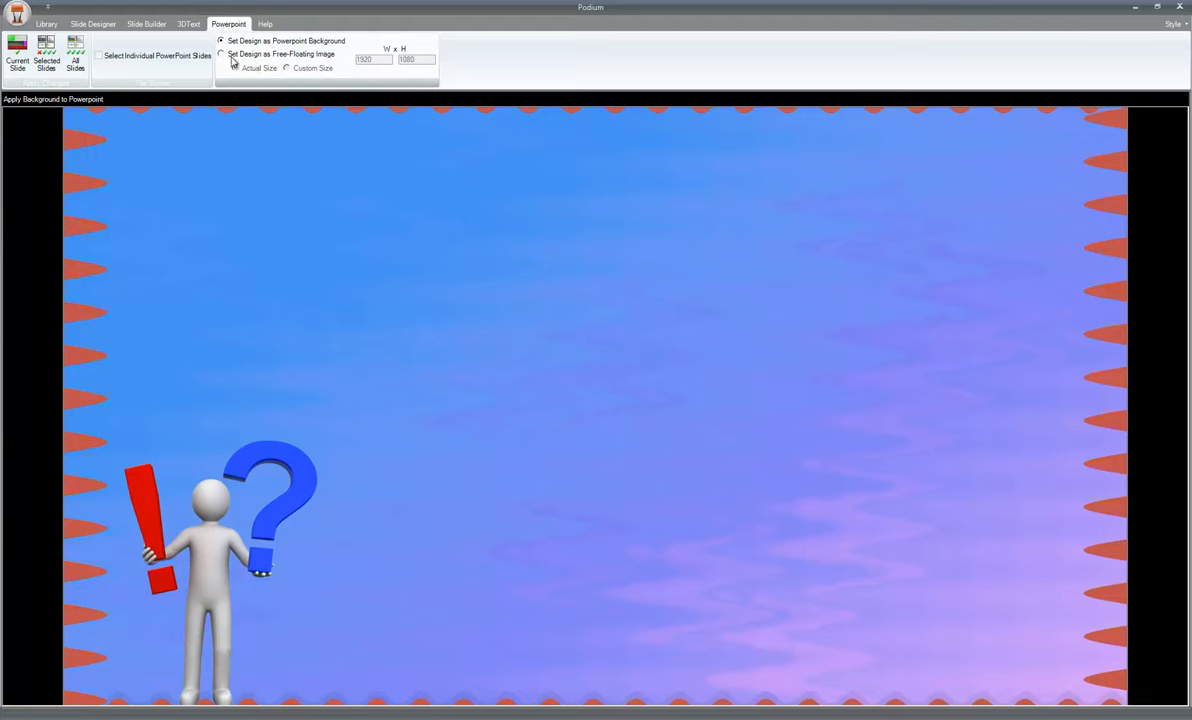
click(220, 54)
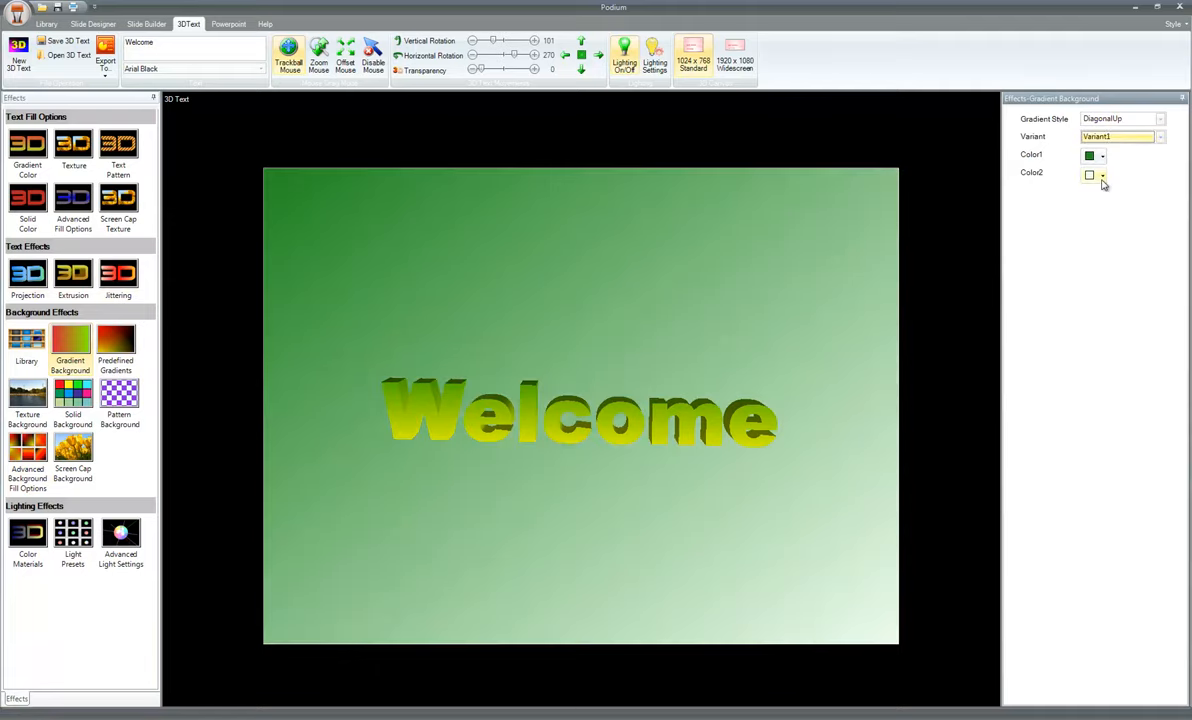
Apply a green-to-white gradient background behind the 3D Welcome text
click(148, 24)
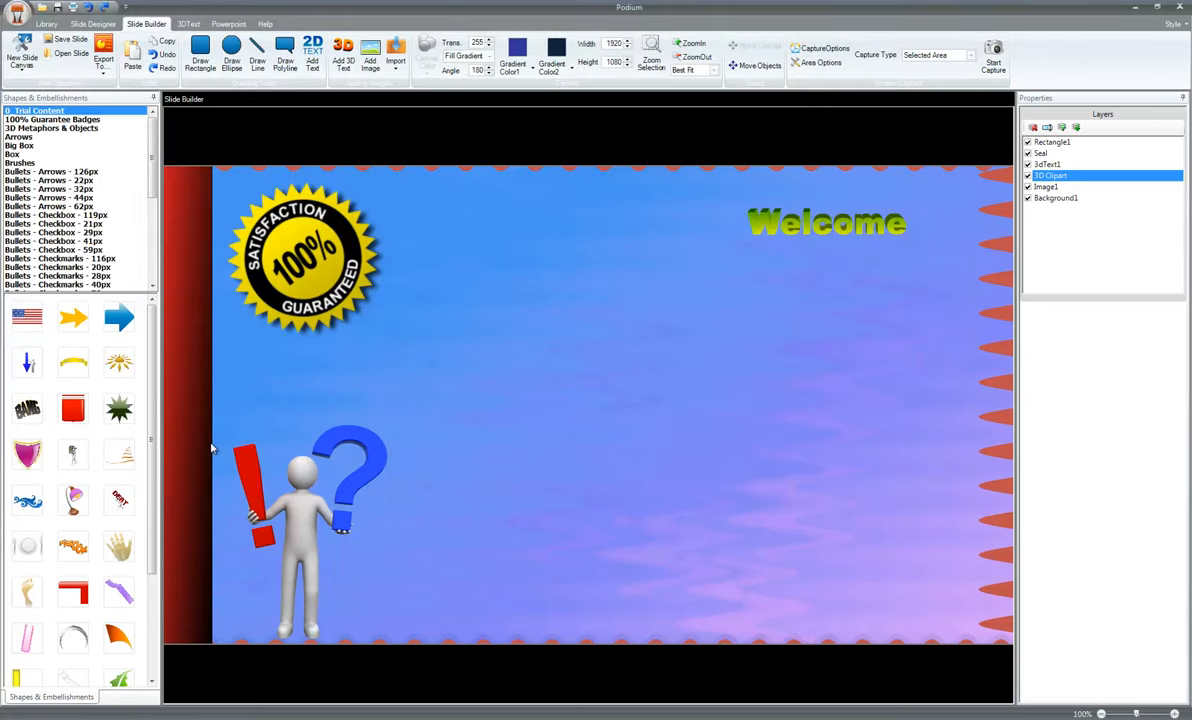
Arrange the satisfaction badge, 3D figure and Welcome text over the wave background slide
click(188, 24)
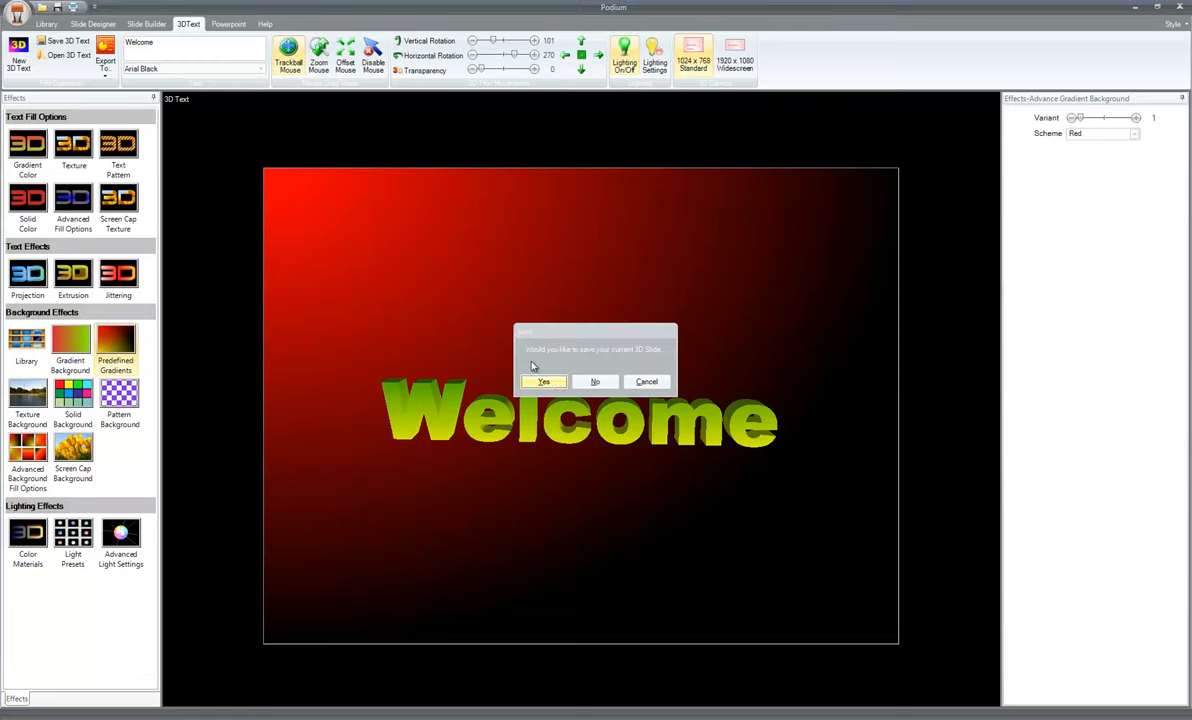
Confirm saving the green 'Welcome' 3D text scene with its red gradient background
click(544, 380)
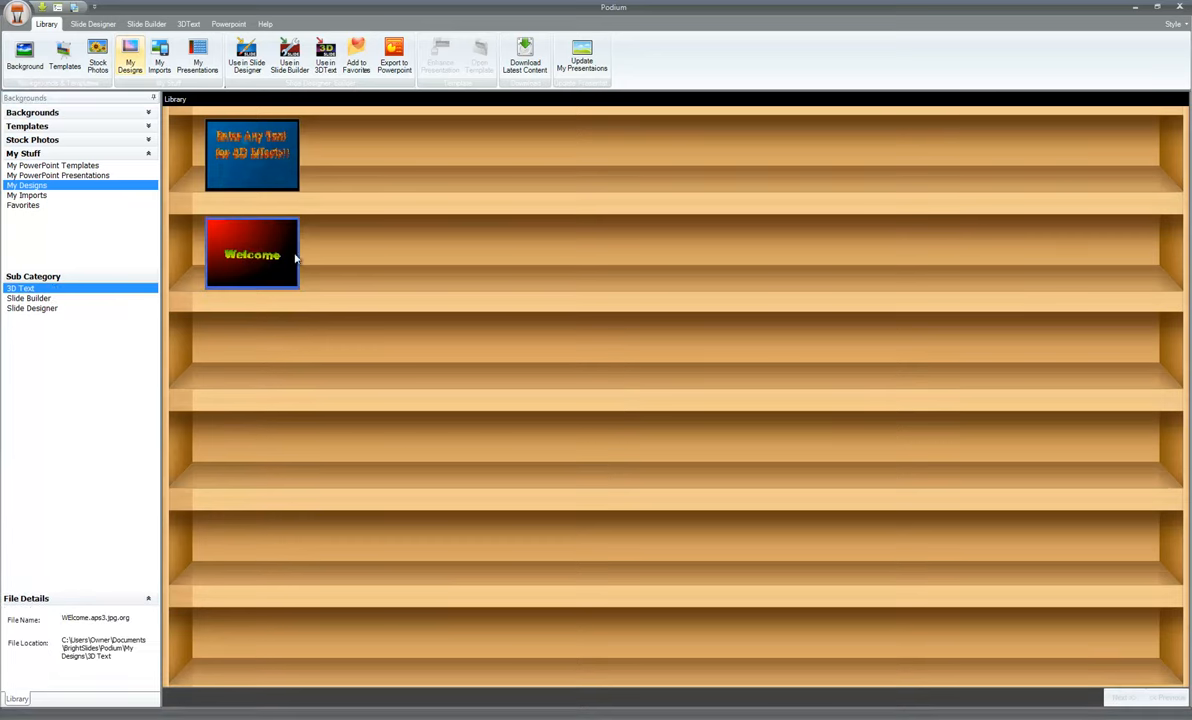